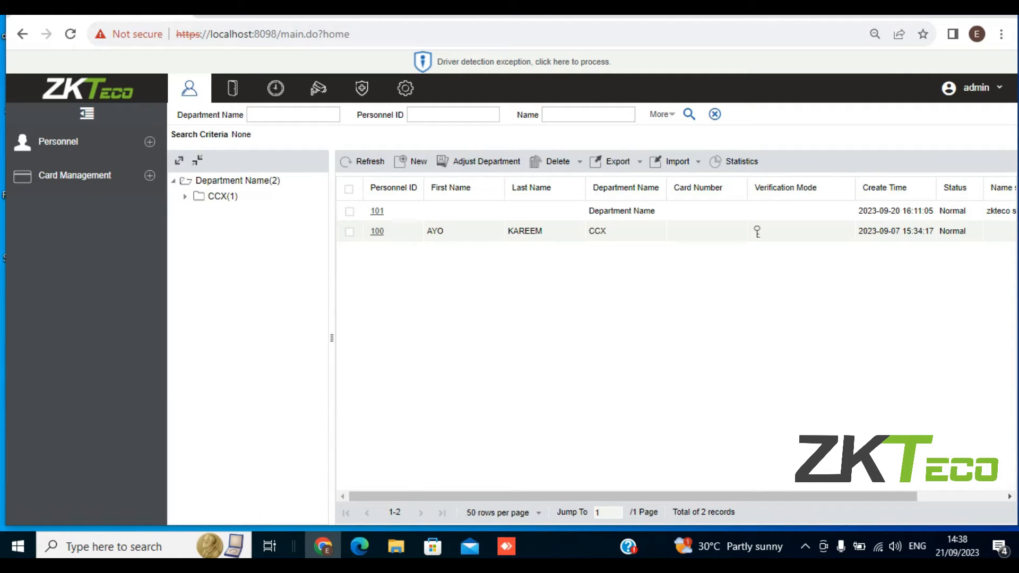
Expand Personnel and show the Custom Attributes list of 15 existing fields.
left_click(58, 141)
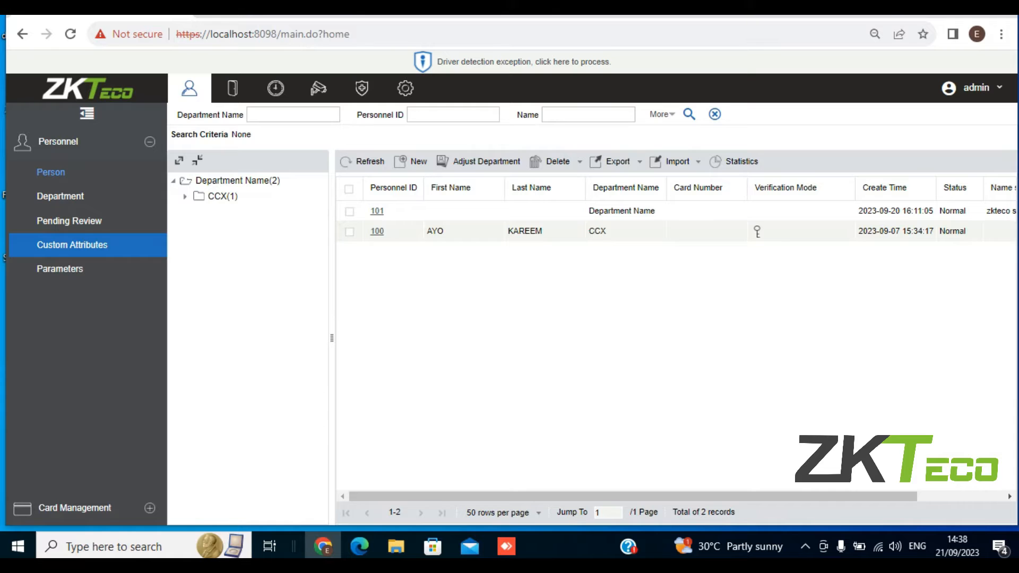
left_click(71, 246)
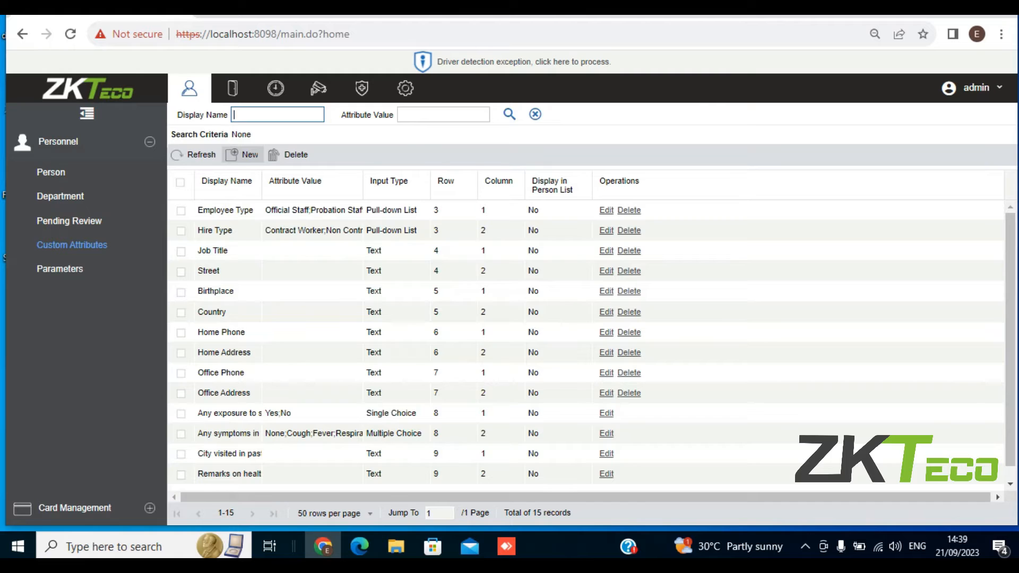
Create a new custom attribute with display name 'experience' and open the input type list.
left_click(249, 155)
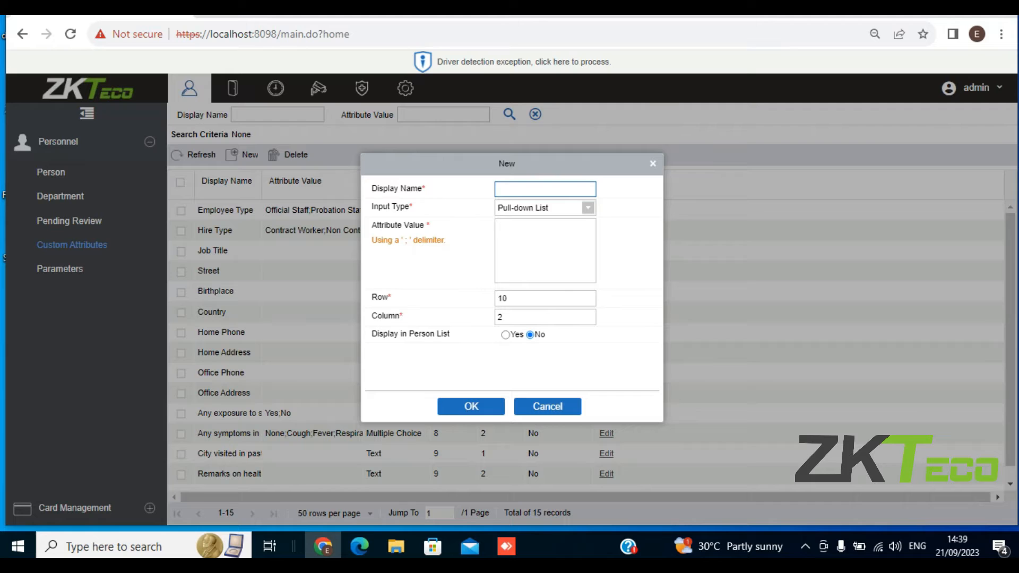
left_click(545, 189)
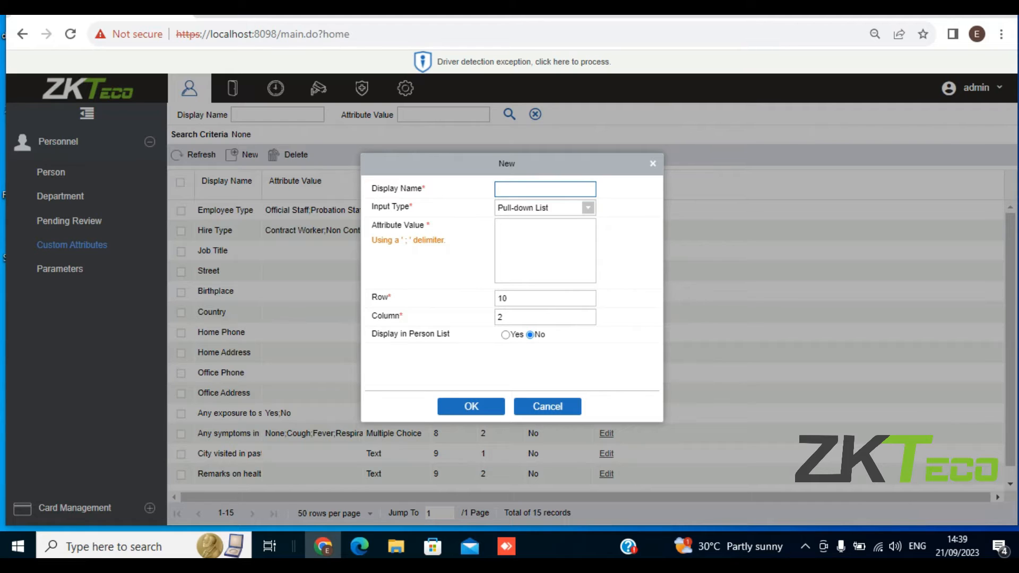
left_click(545, 188)
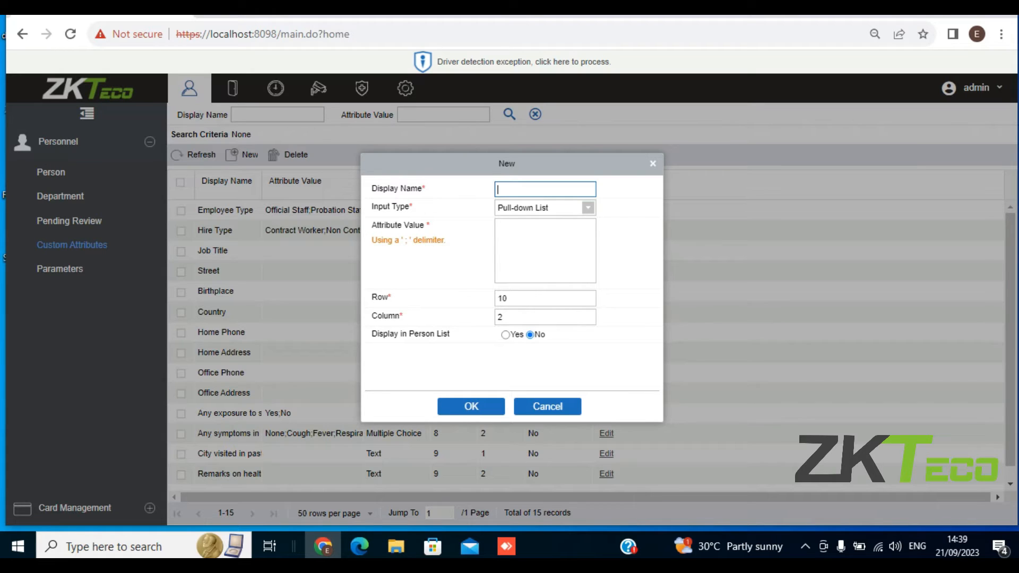
type("e")
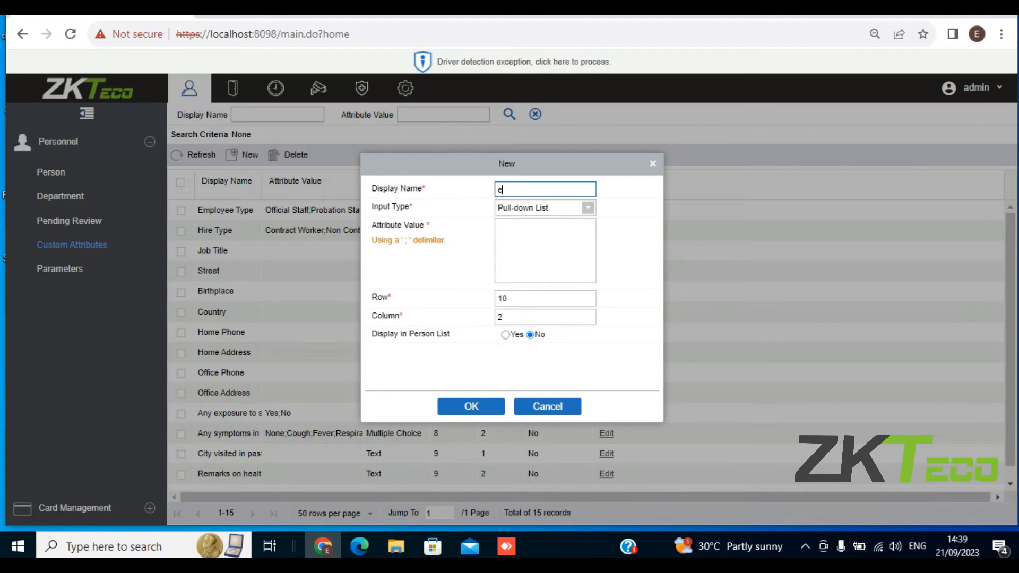
type("xpe")
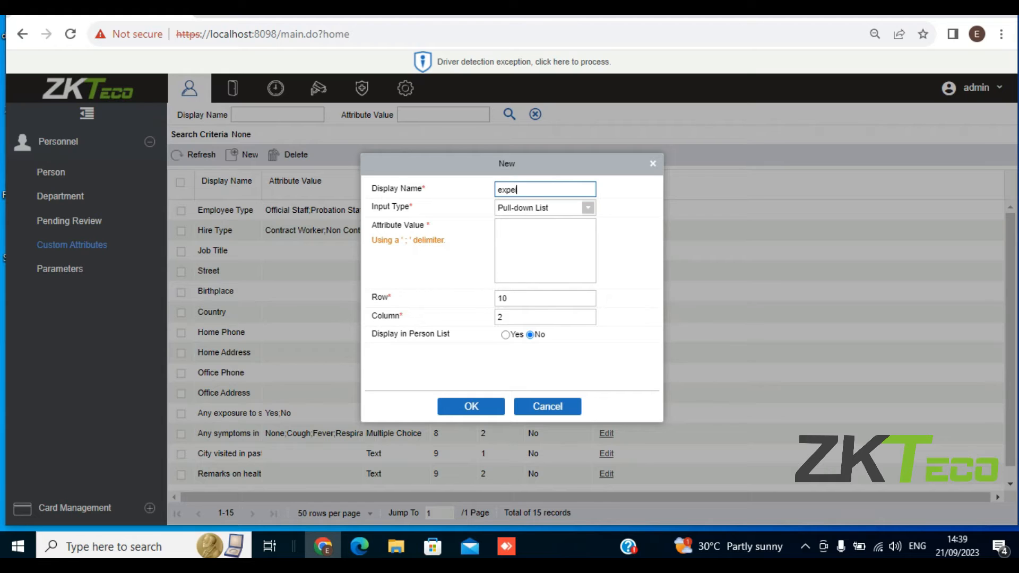
type("rience")
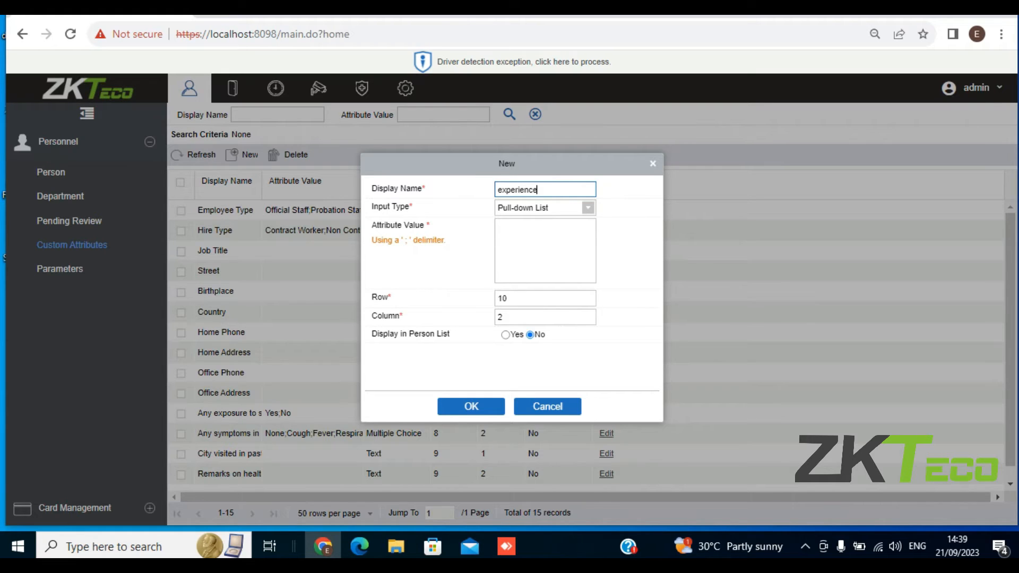
left_click(586, 207)
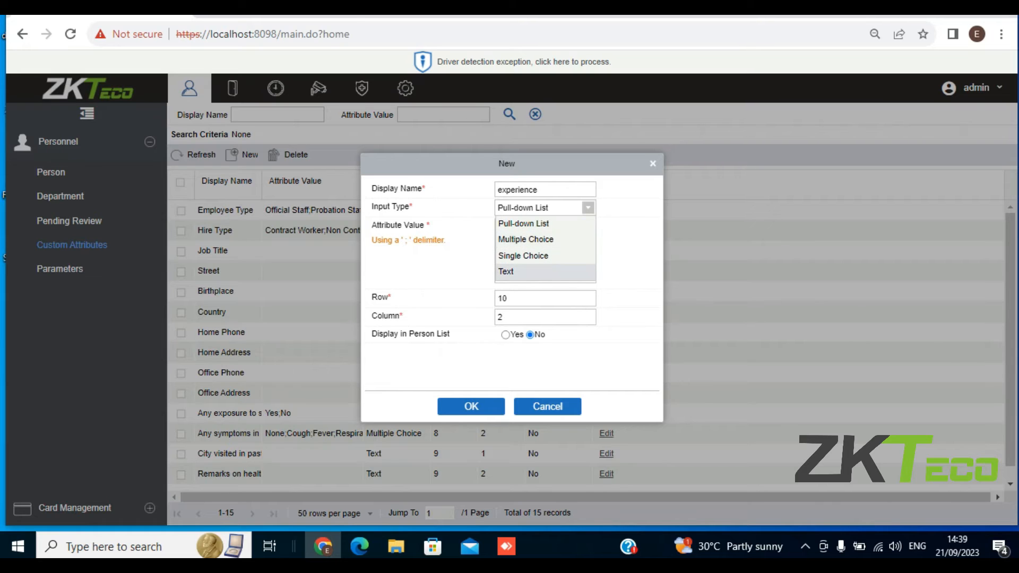
Make 'experience' a Text field at row 18, shown in person list, and save.
left_click(506, 272)
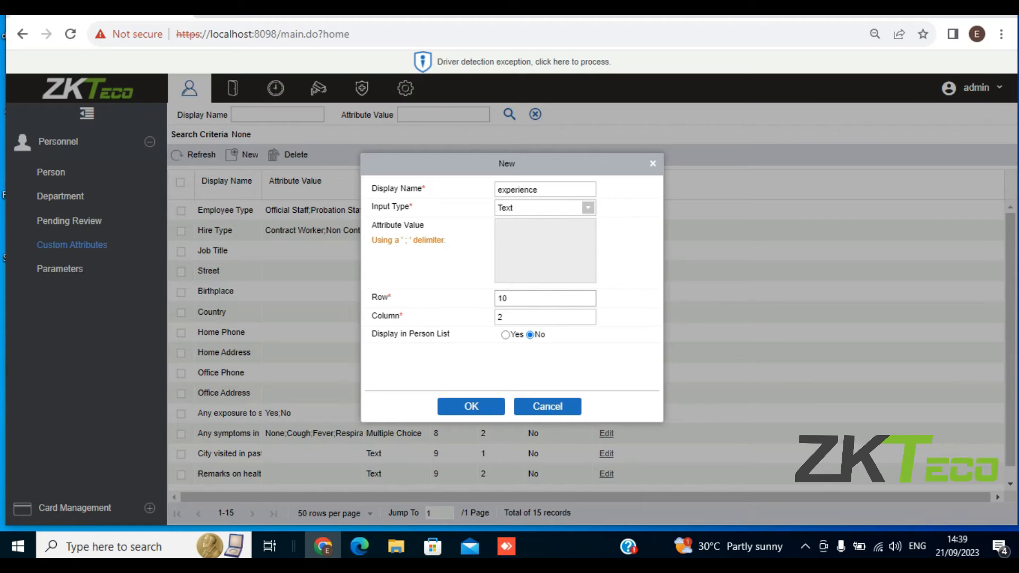
left_click(545, 298)
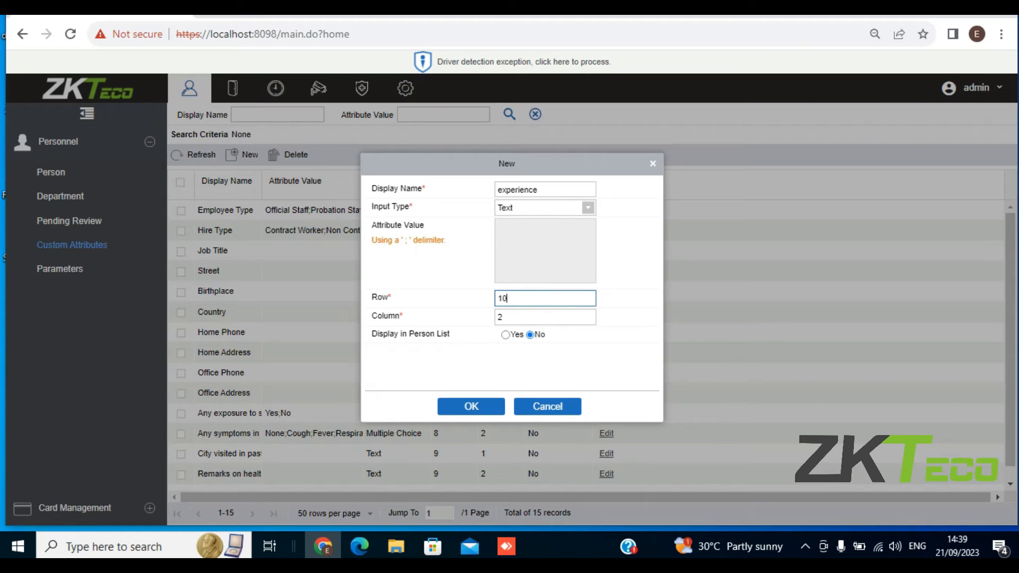
type("18")
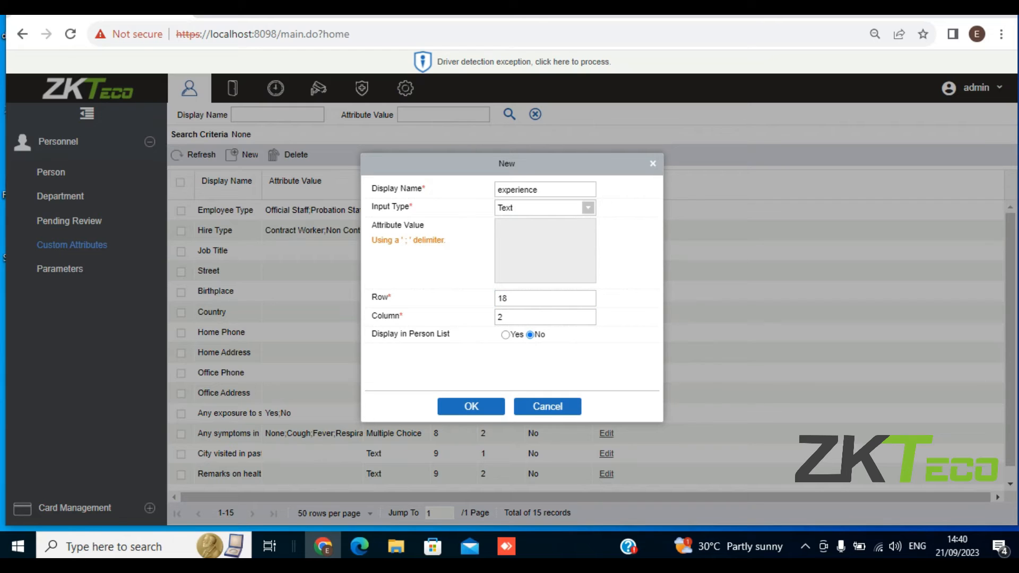
left_click(507, 334)
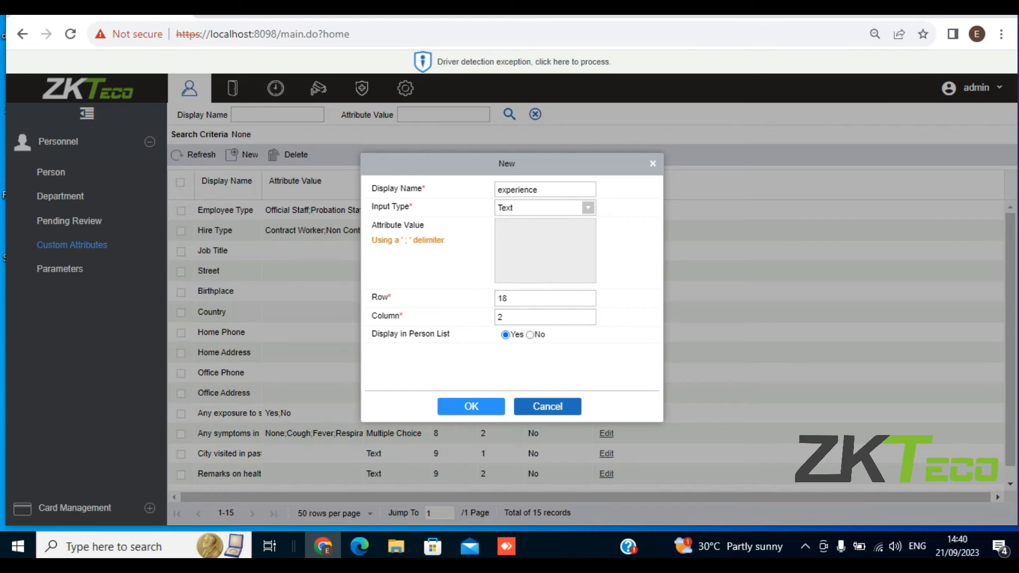
left_click(470, 406)
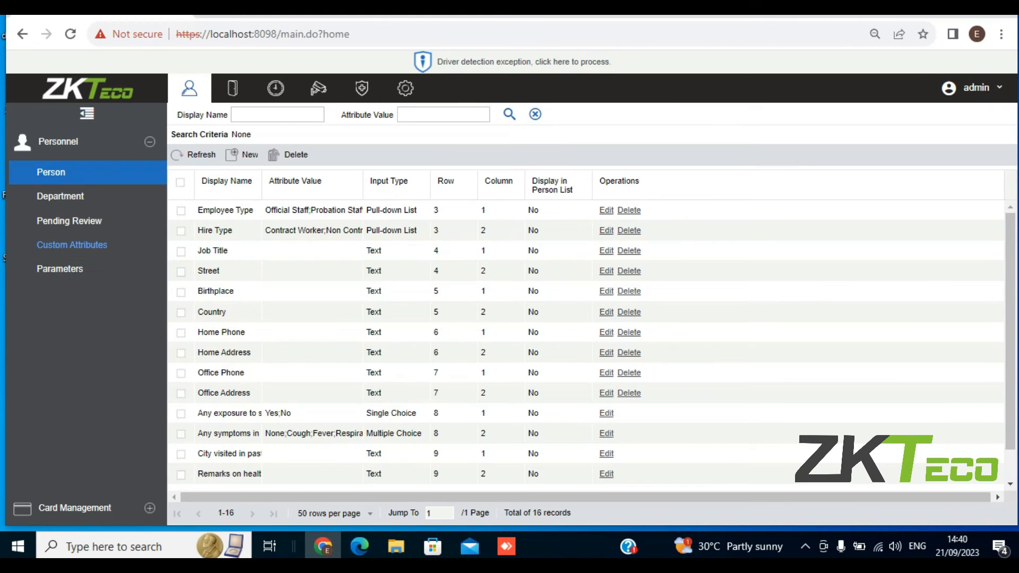
Return to the Person list, now with an experience column, and start a new person.
left_click(51, 172)
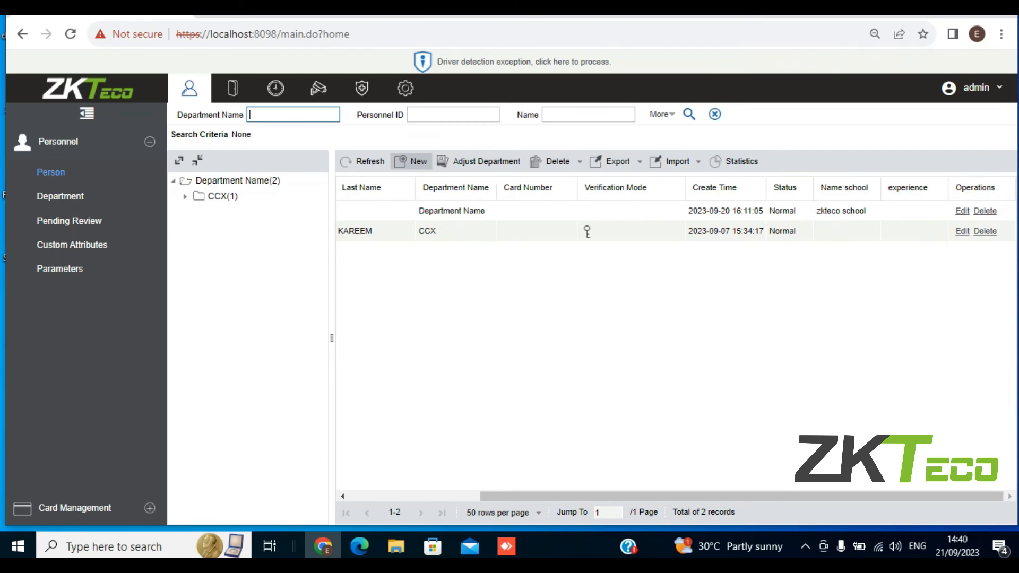
left_click(417, 161)
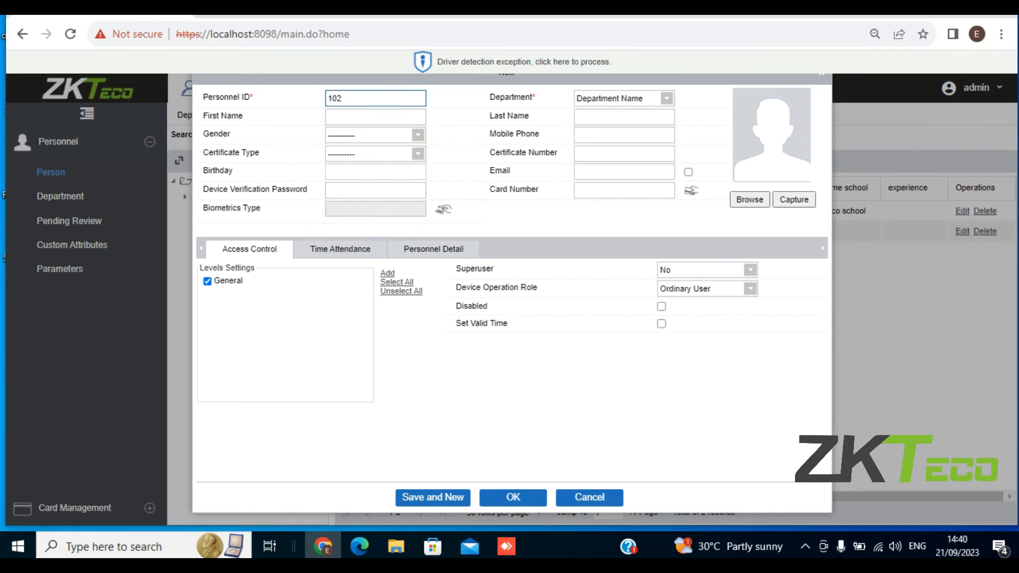
Show the Personnel Detail tab, revealing the empty experience field beside Name school.
left_click(376, 98)
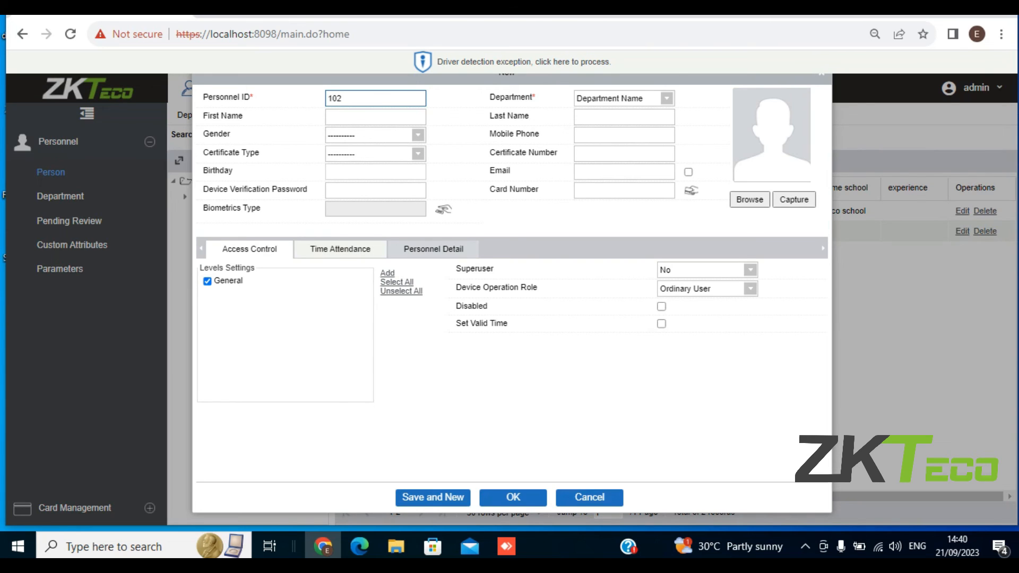
left_click(433, 249)
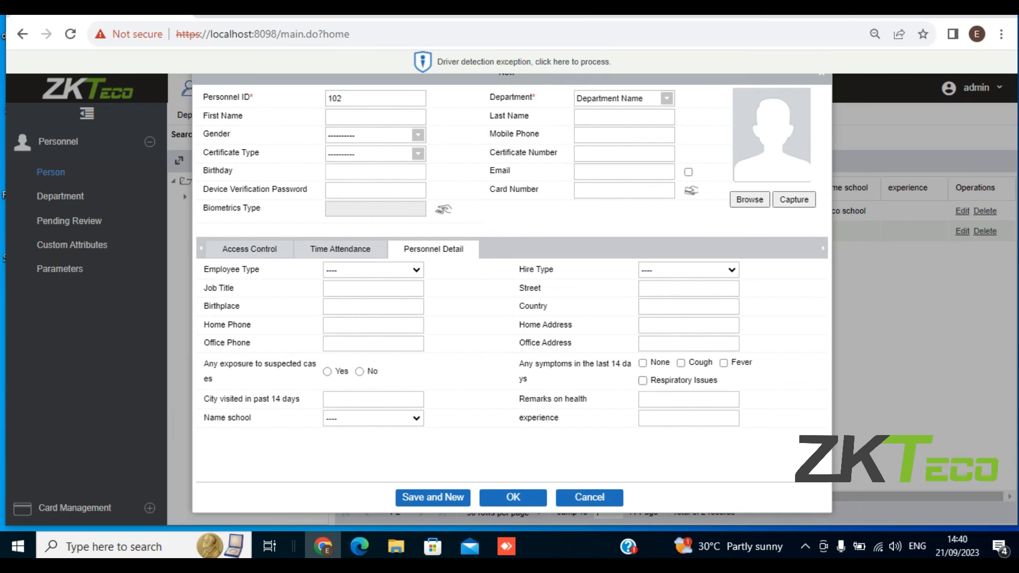